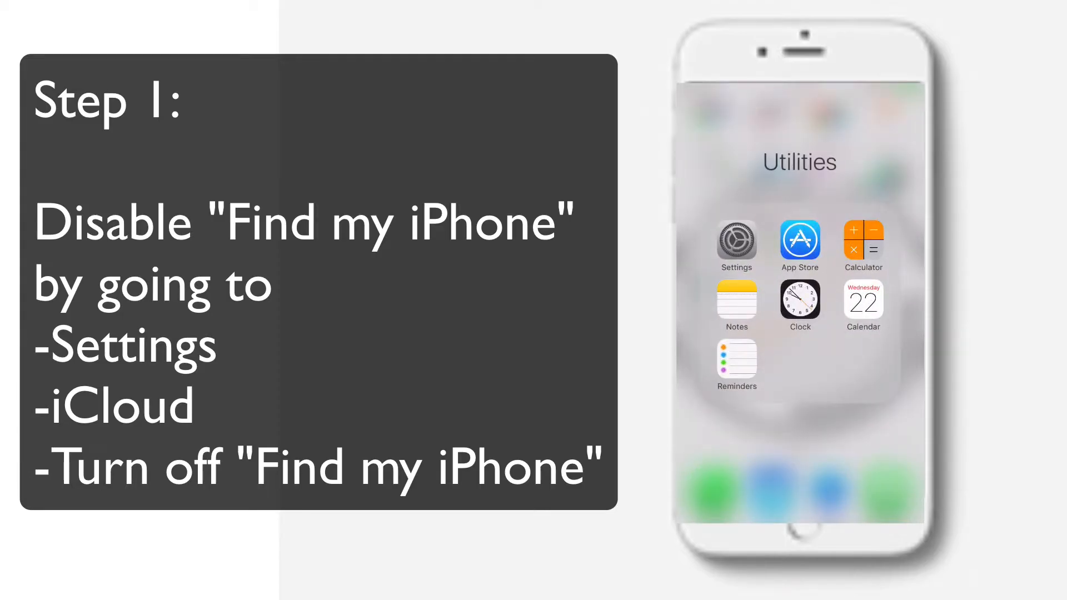
Step: Go into Settings, scroll to iCloud and reach the Find My iPhone option
{"action": "left_click", "coordinate": [736, 241]}
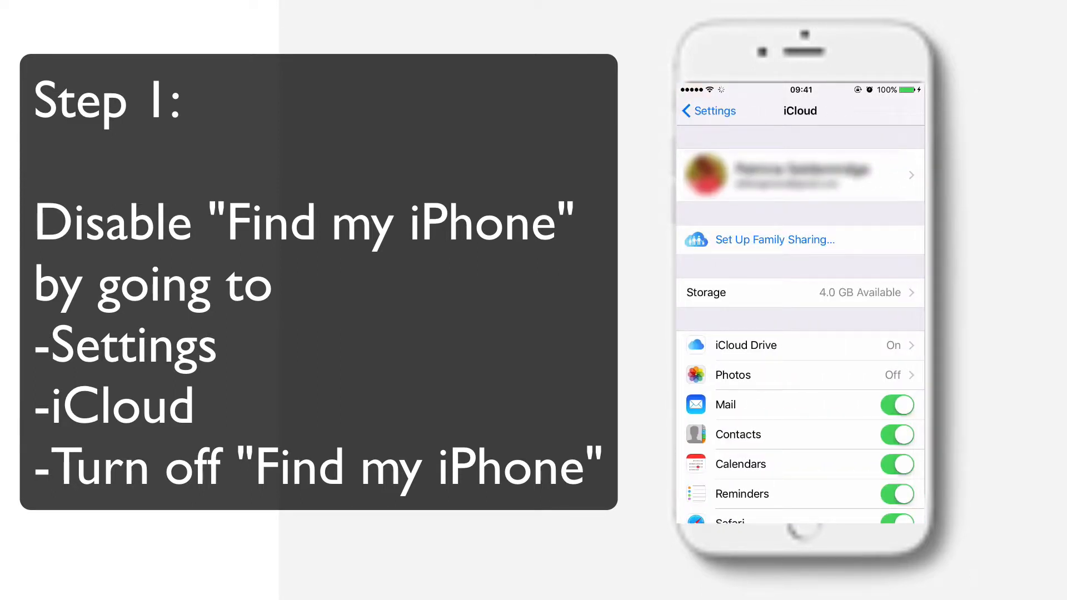
{"action": "scroll", "scroll_direction": "down", "scroll_amount": 3}
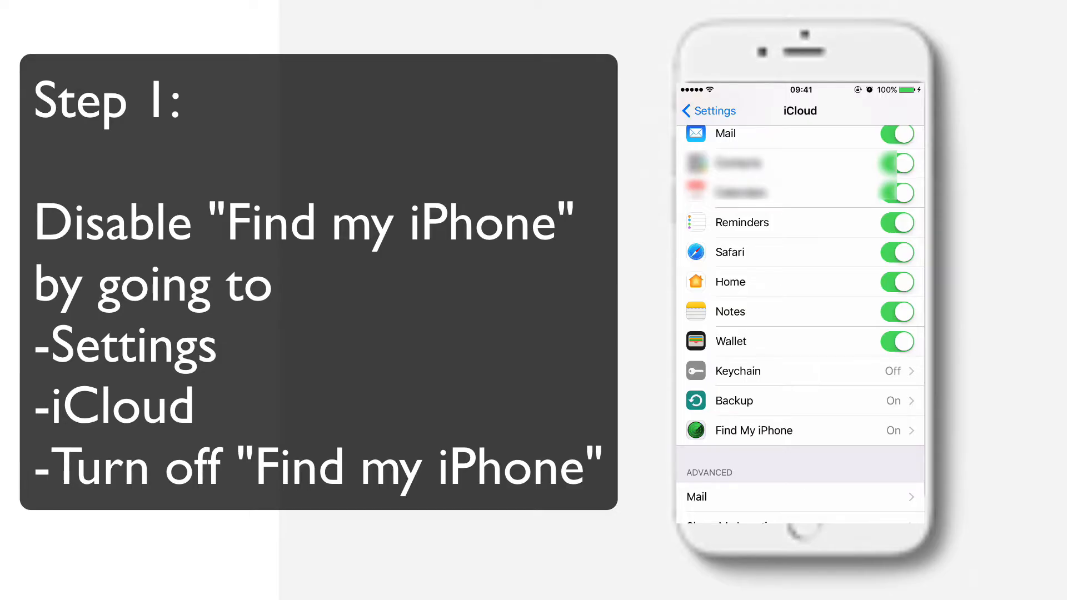
{"action": "left_click", "coordinate": [754, 430]}
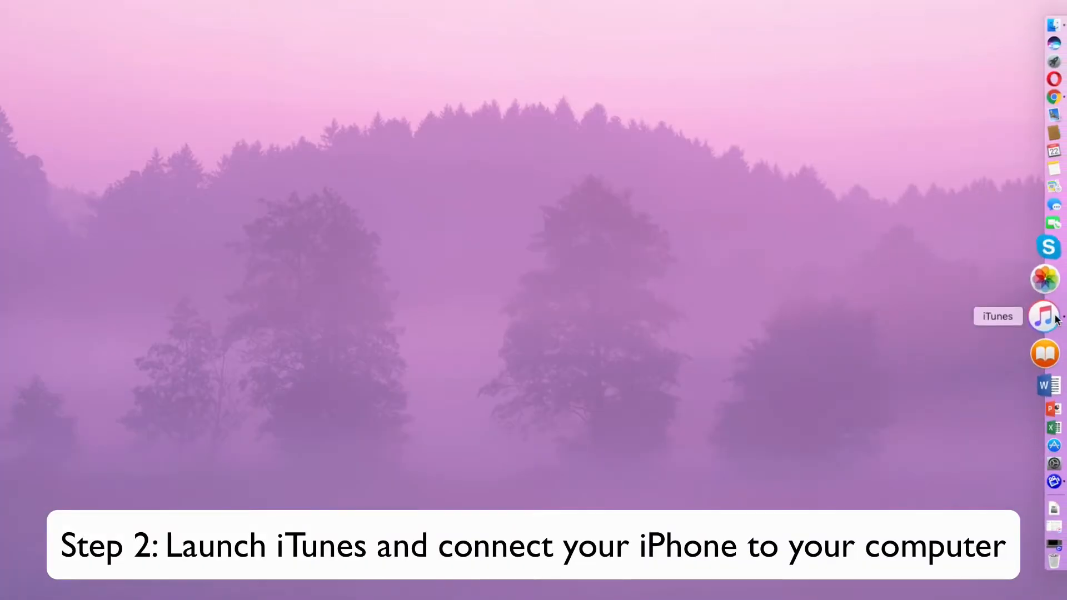
Step: Launch iTunes from the Dock and go to the connected iPhone's device page
{"action": "left_click", "coordinate": [1045, 316]}
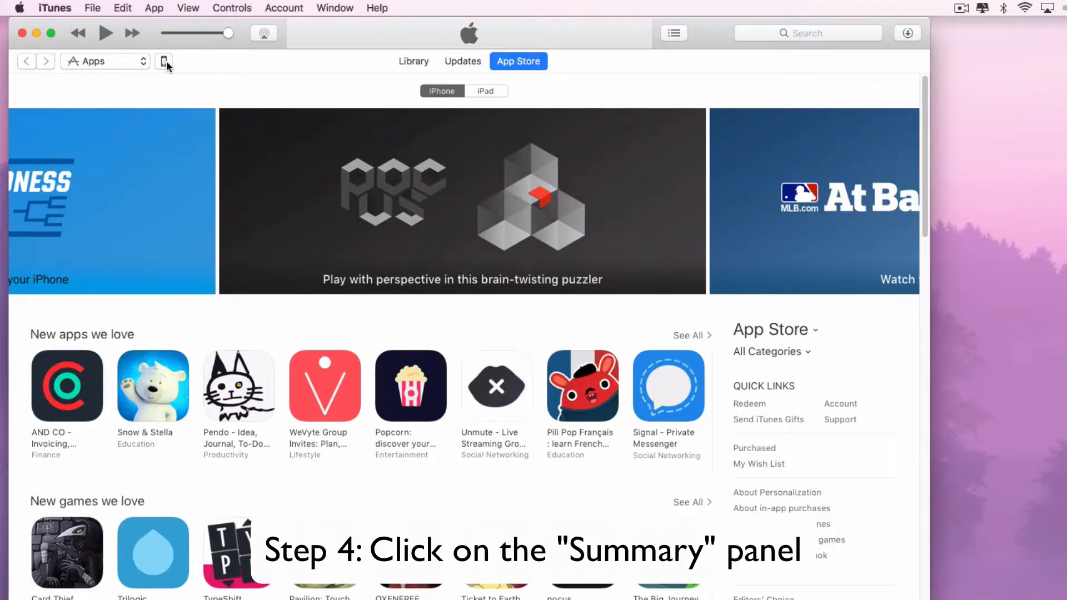
{"action": "left_click", "coordinate": [164, 60]}
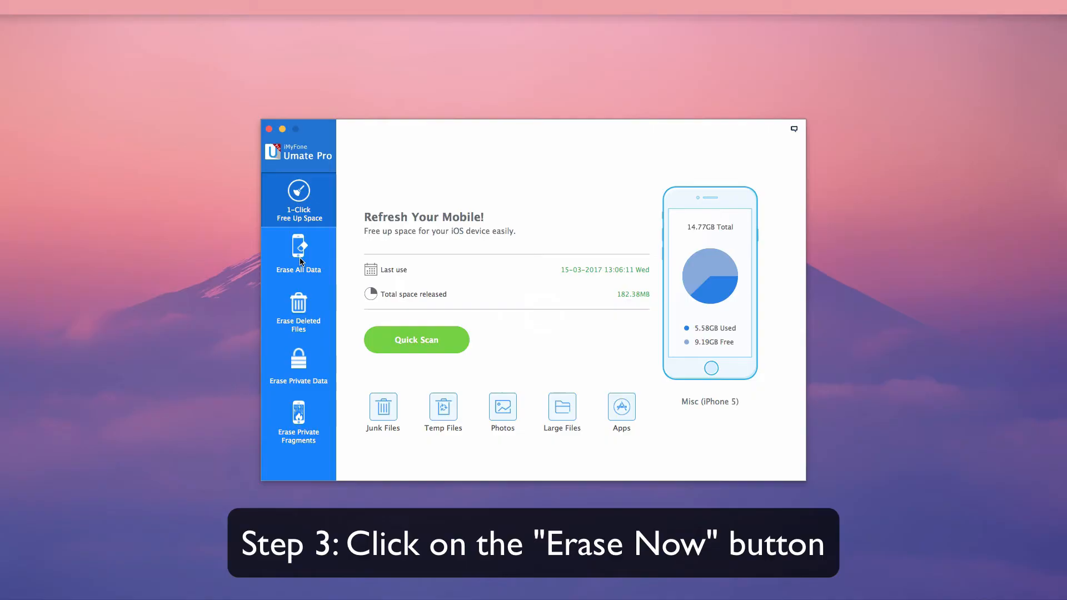
Step: Select Erase All Data in the sidebar to show the Erase button
{"action": "left_click", "coordinate": [298, 256]}
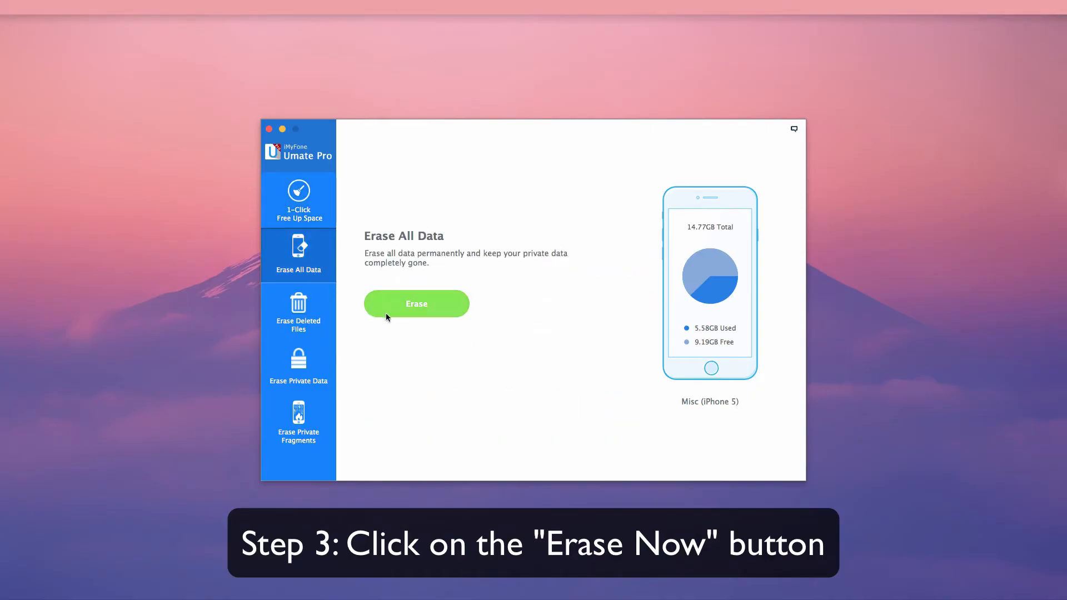